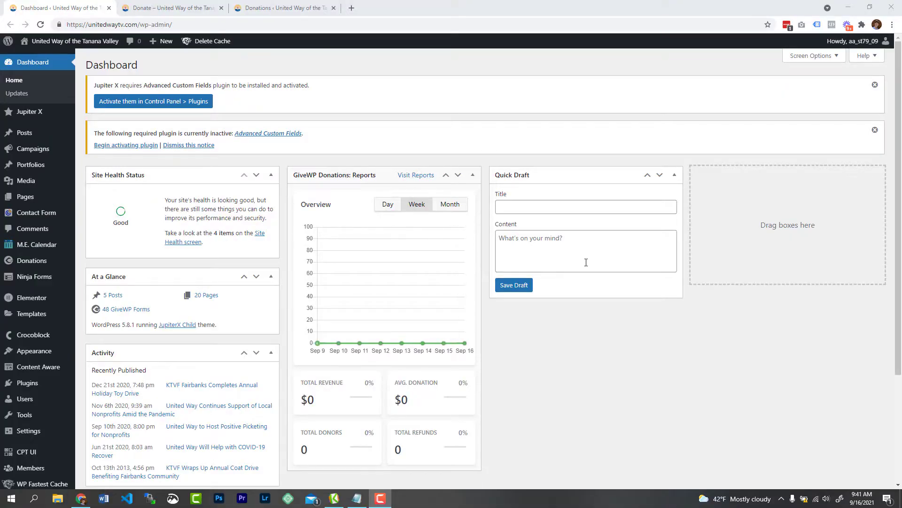
mouse_move(125, 145)
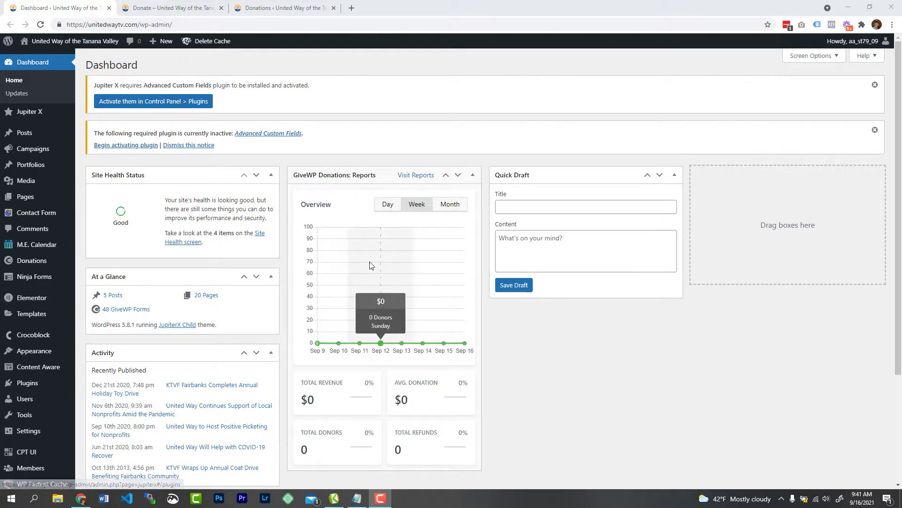
mouse_move(31, 261)
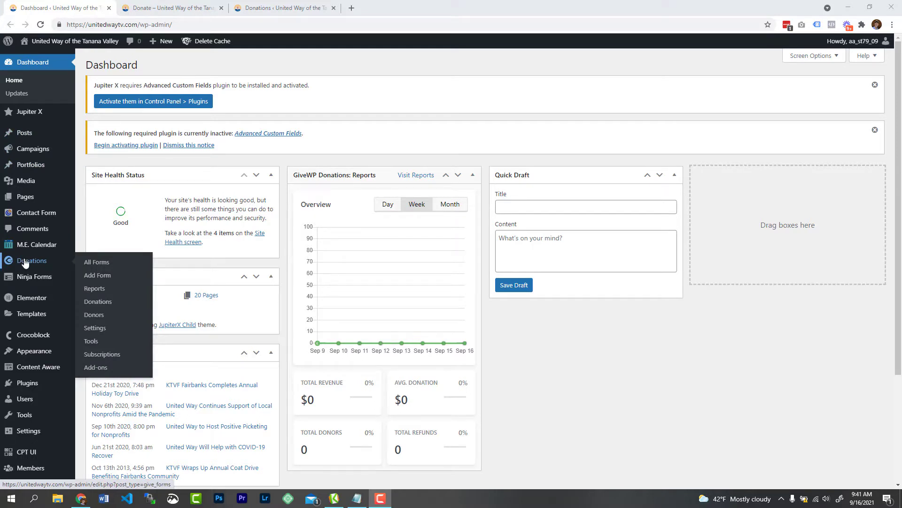
mouse_move(94, 328)
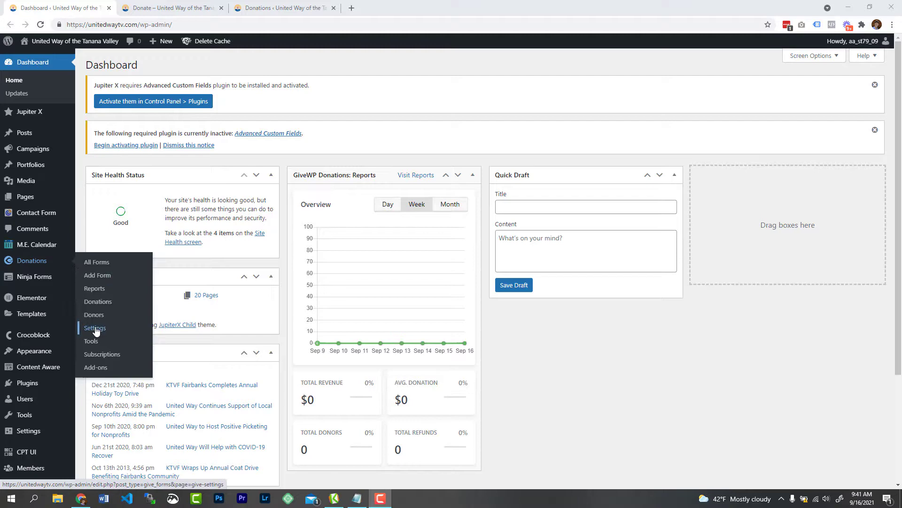
Go to the GiveWP Settings page from the Donations admin menu.
left_click(94, 327)
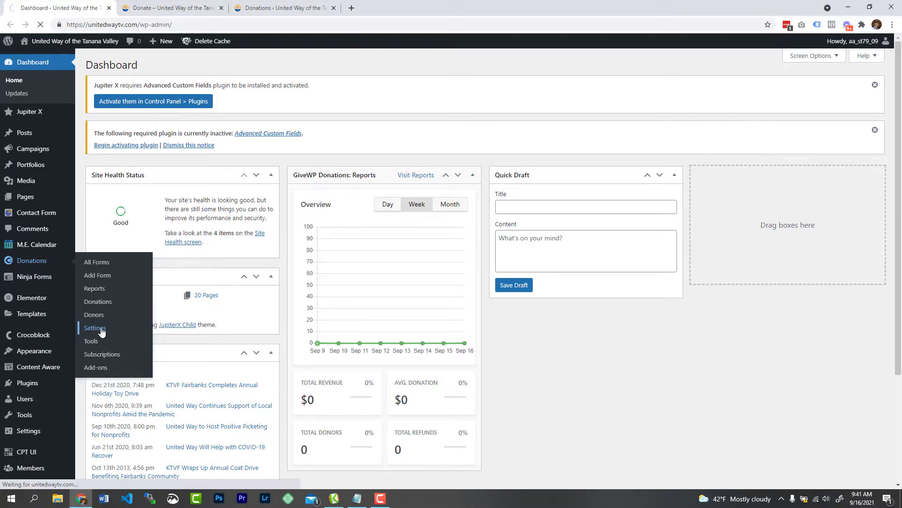
Enable Test Mode under Payment Gateways and save the changes.
left_click(95, 327)
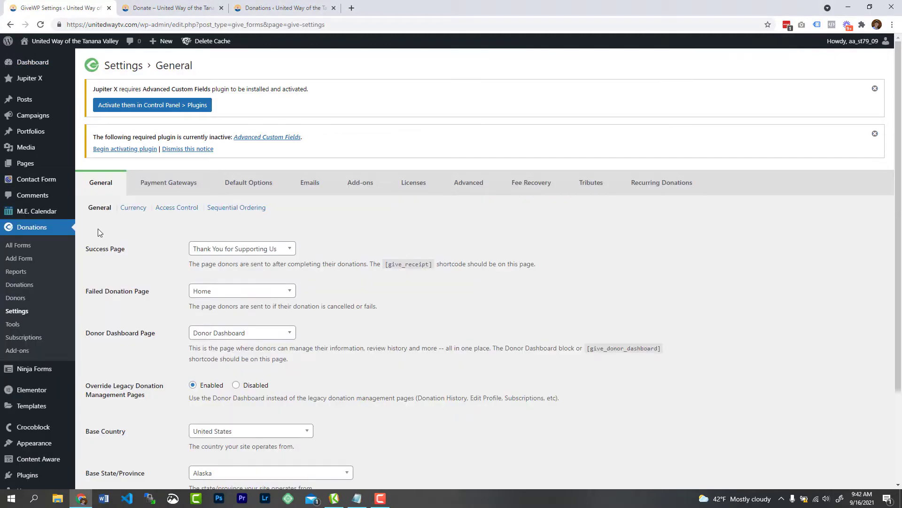
mouse_move(105, 201)
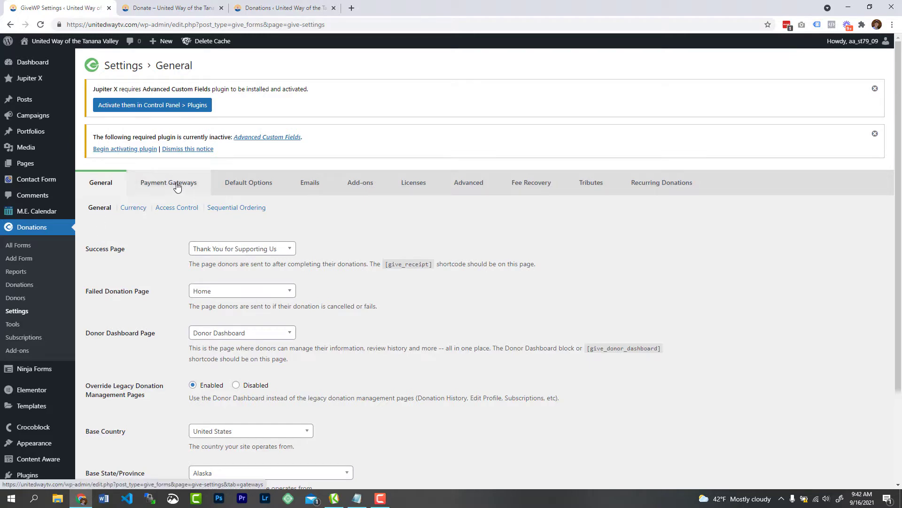
left_click(169, 183)
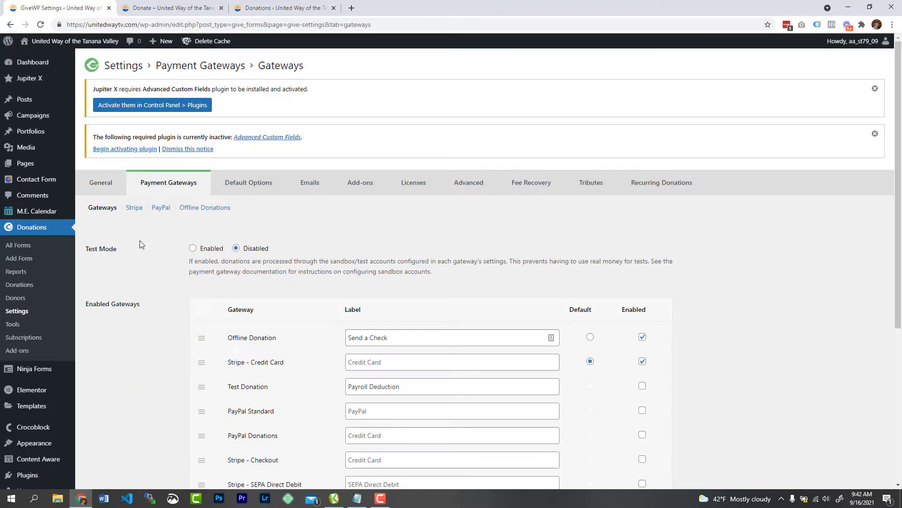
mouse_move(113, 256)
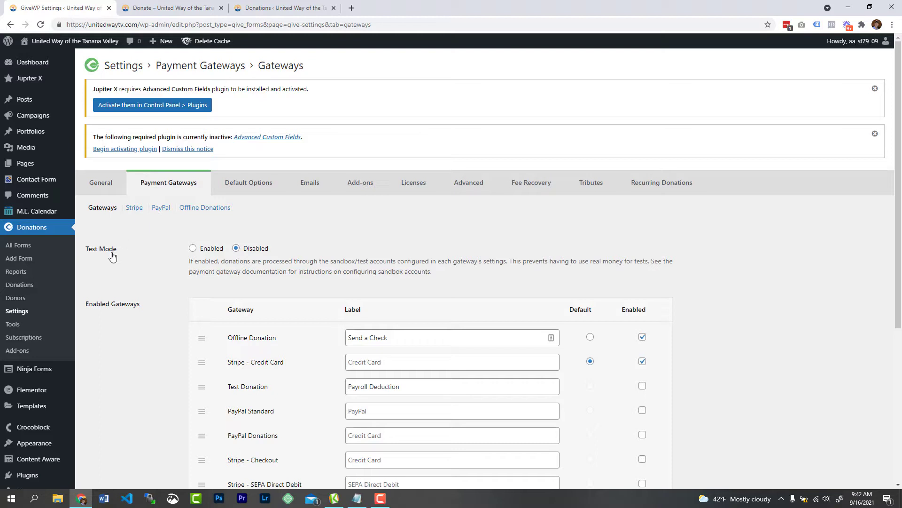
mouse_move(192, 248)
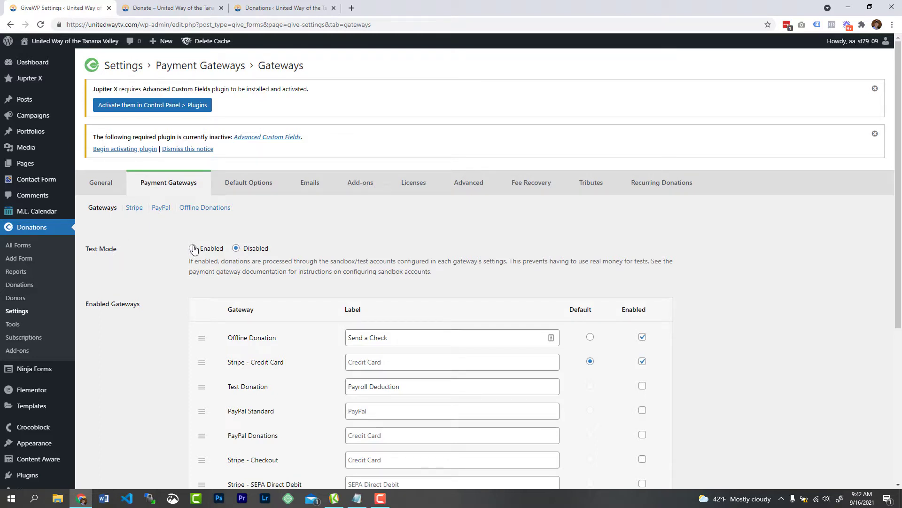
left_click(192, 249)
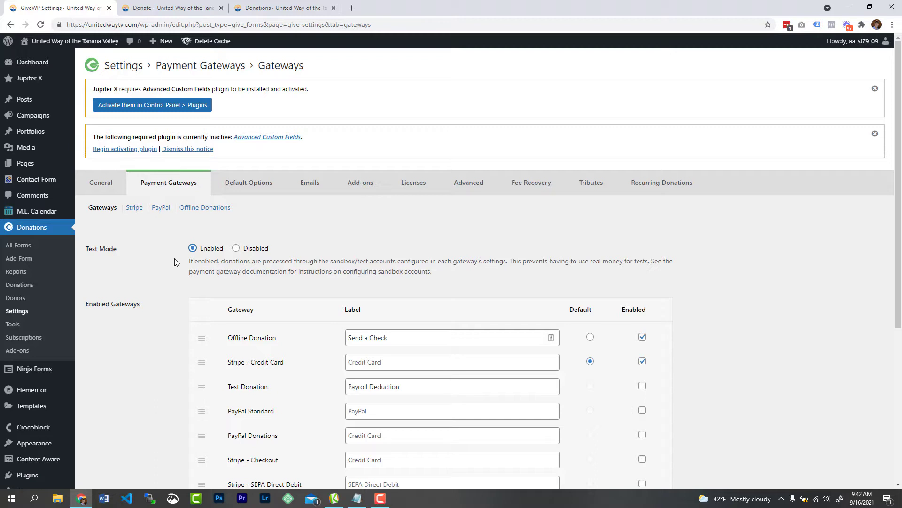
mouse_move(103, 266)
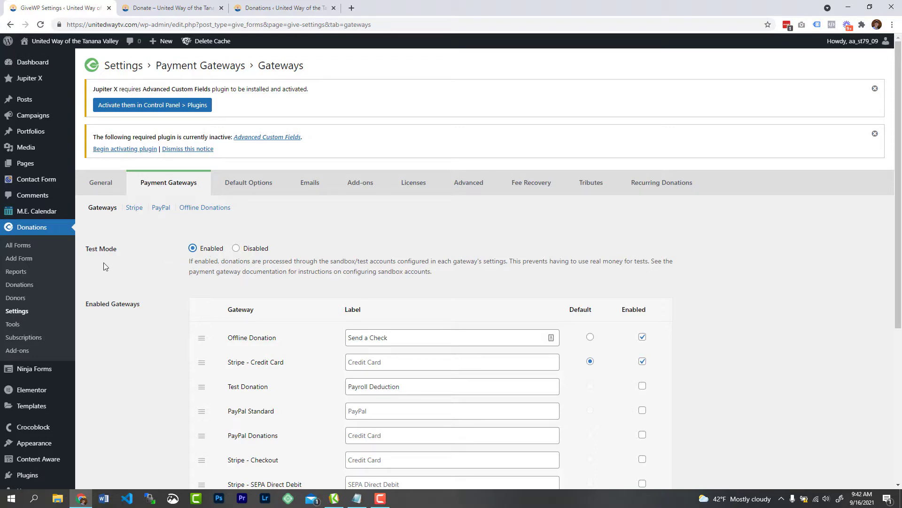
mouse_move(149, 259)
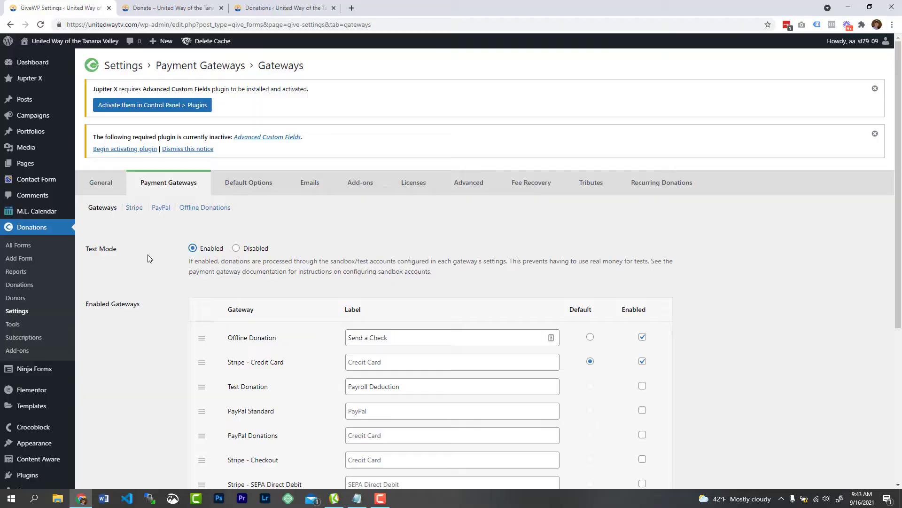
mouse_move(121, 274)
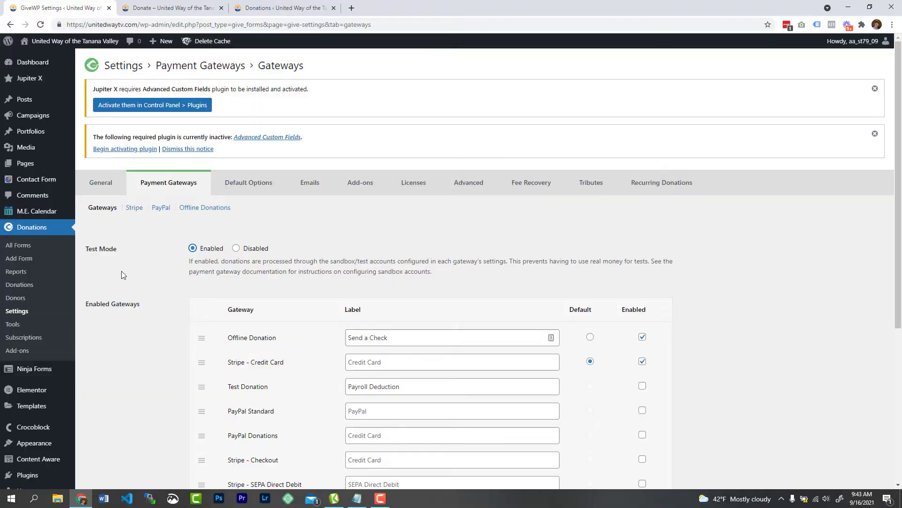
scroll("down", 3)
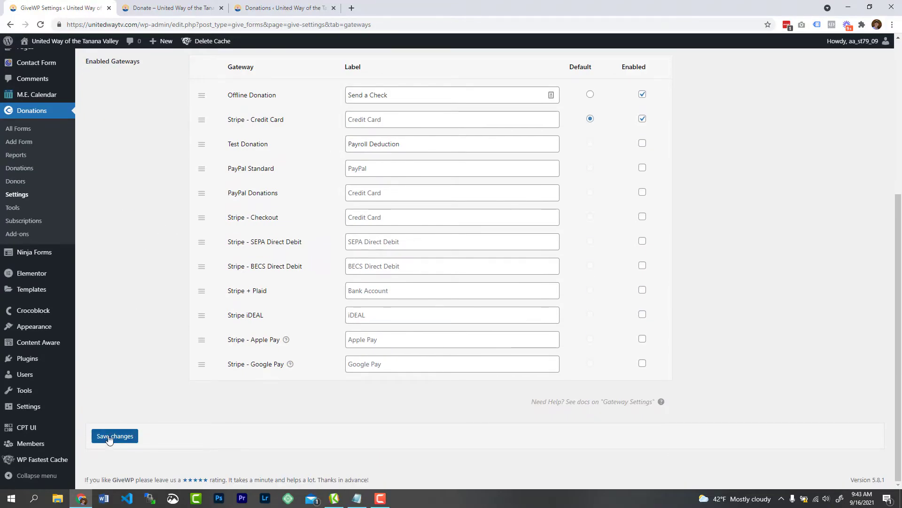
left_click(114, 436)
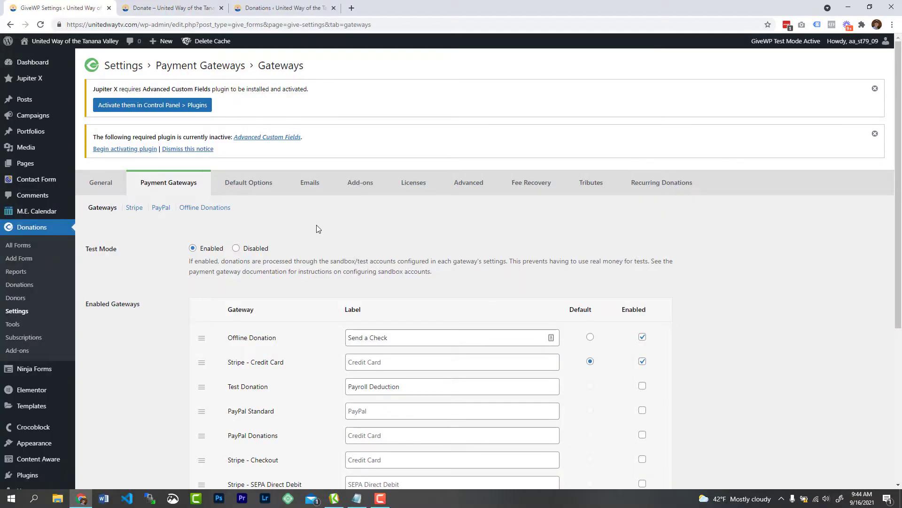
left_click(170, 7)
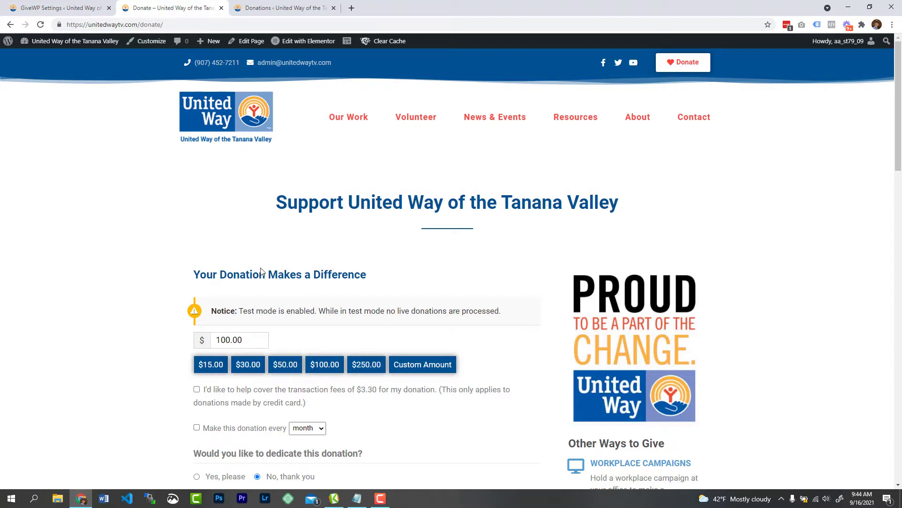
mouse_move(344, 315)
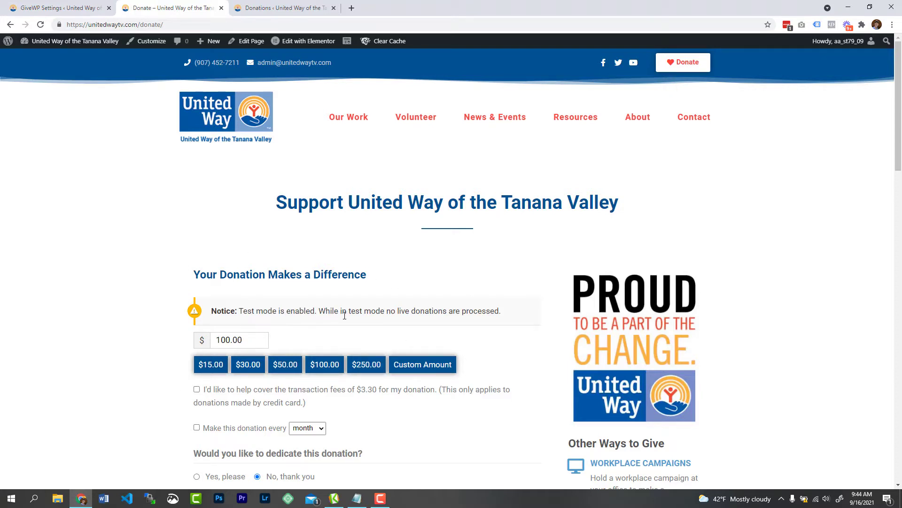
scroll("down", 3)
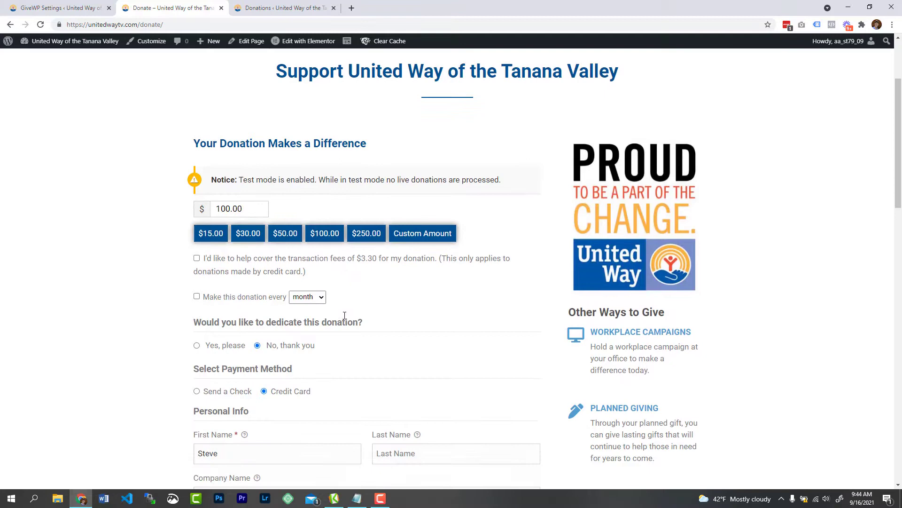
scroll("down", 3)
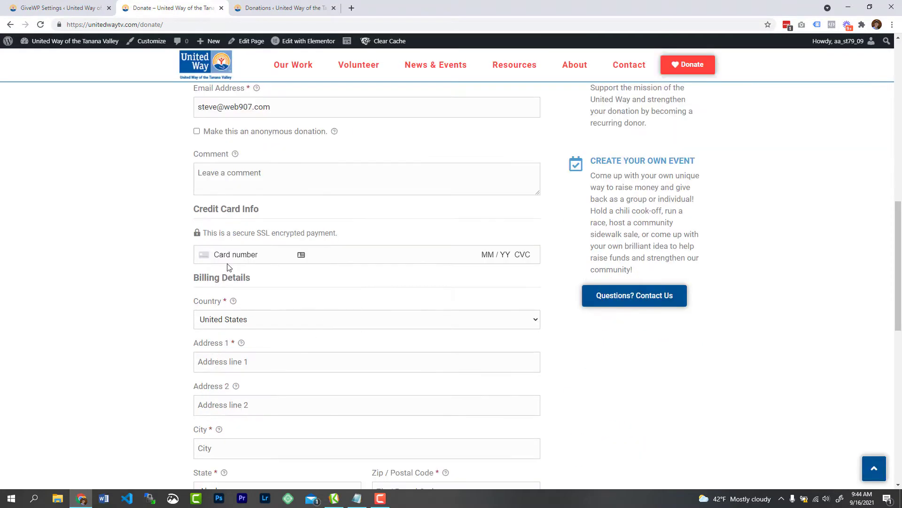
left_click(260, 253)
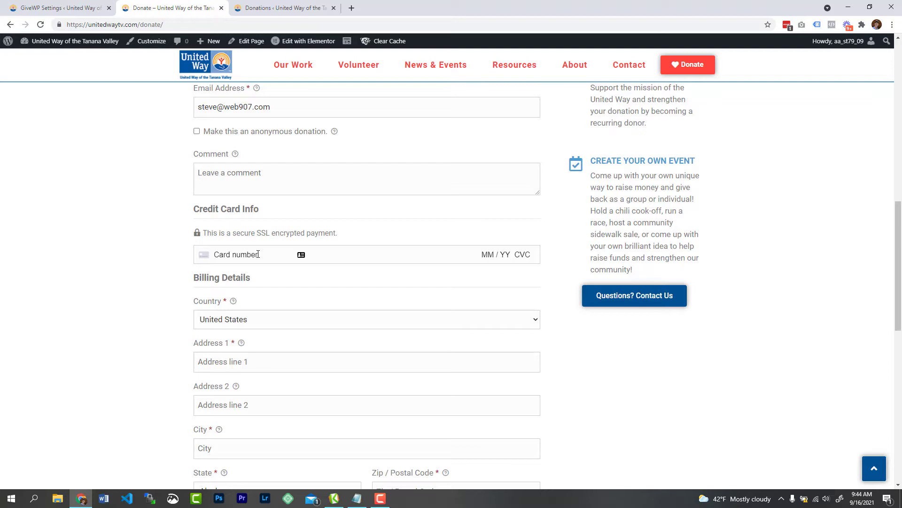
type("4242 4242")
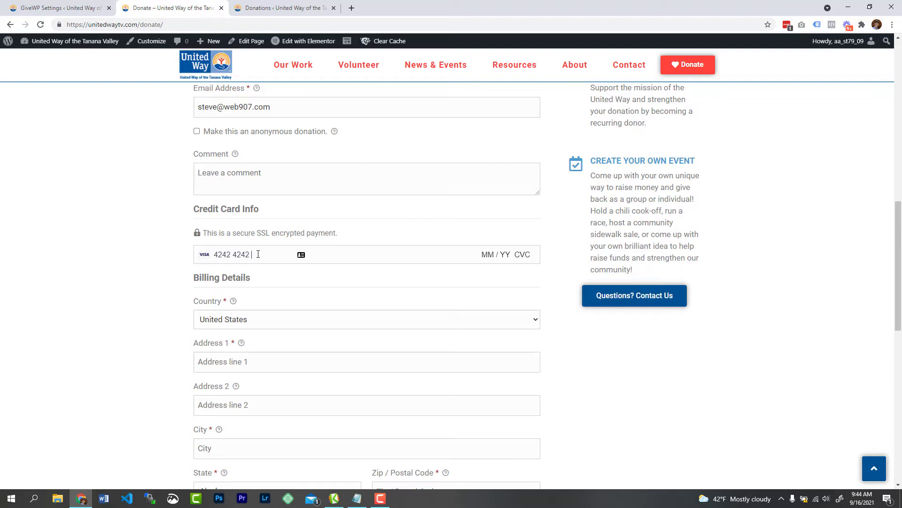
type("4242 4242")
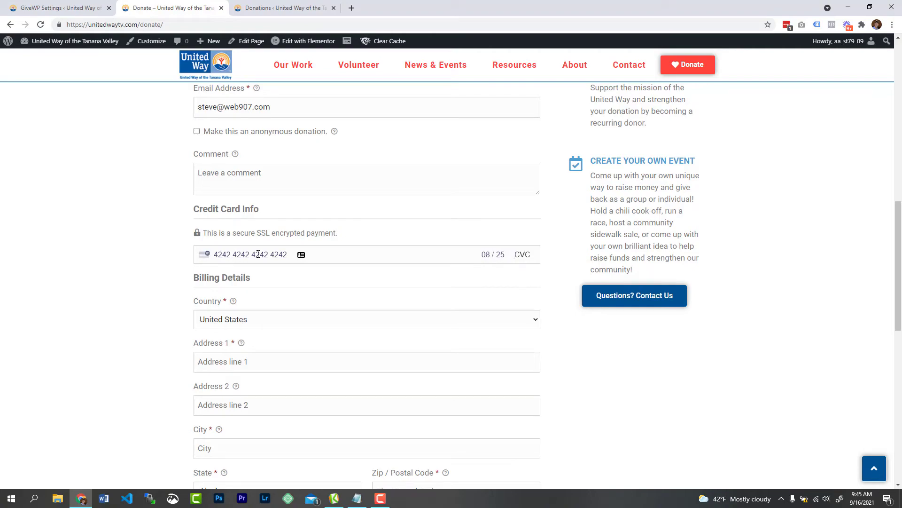
Uncheck 'Add me to your newsletter' and submit the $100 donation with Donate Now.
scroll("down", 3)
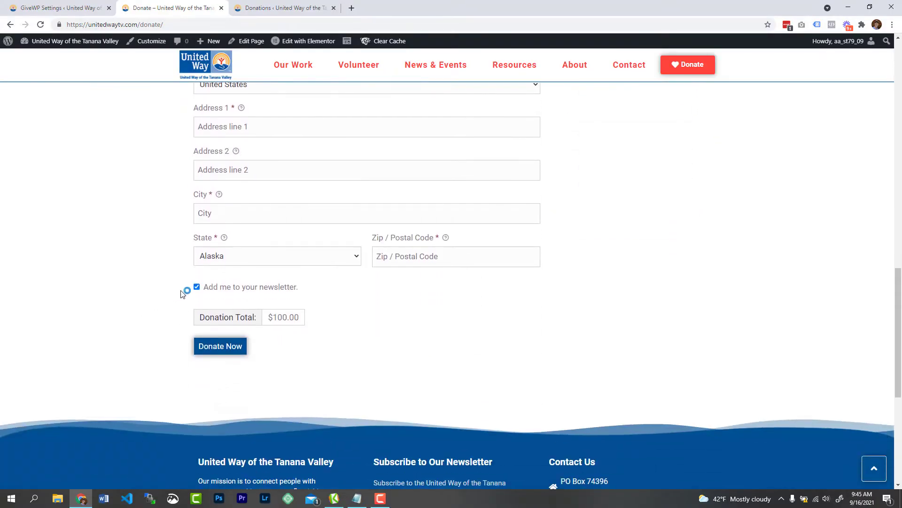
left_click(197, 287)
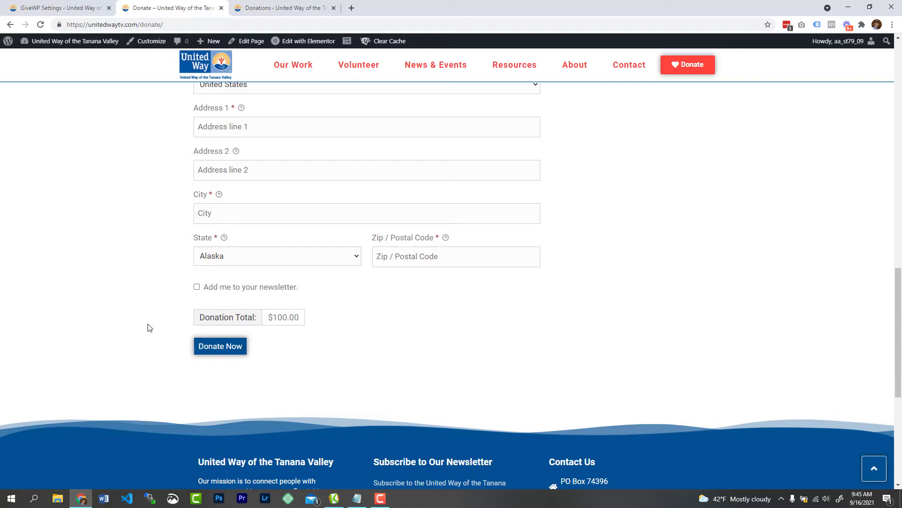
mouse_move(220, 346)
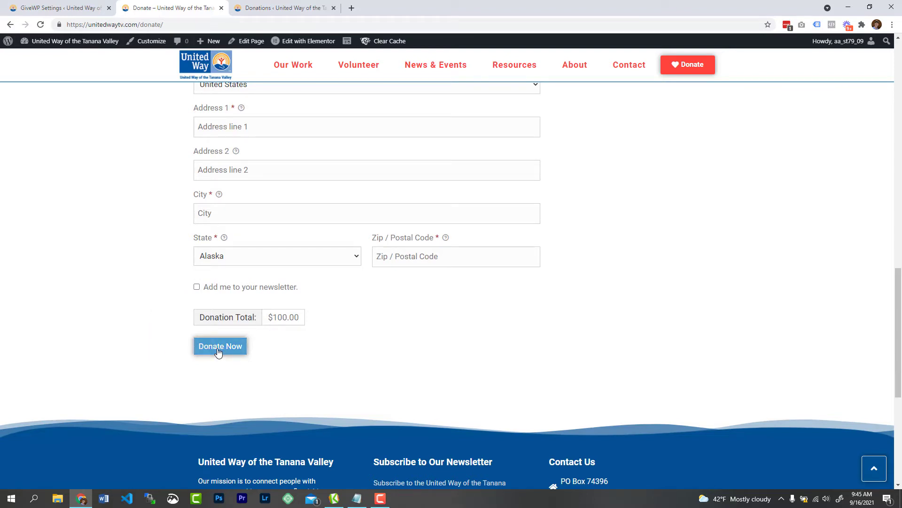
left_click(220, 345)
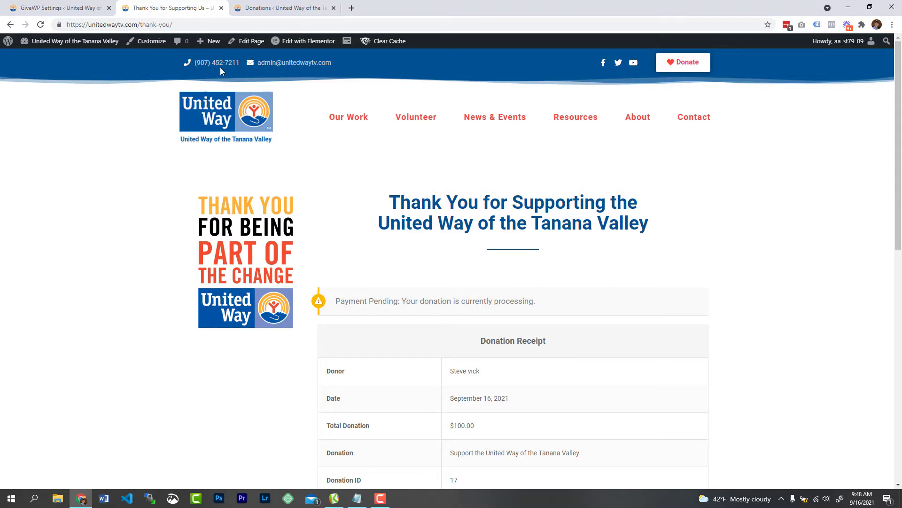
mouse_move(283, 8)
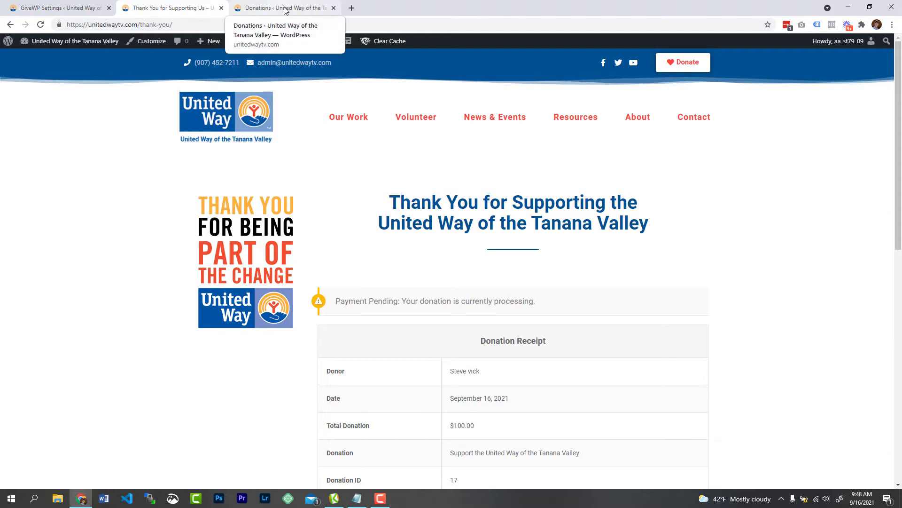
Switch from the thank-you receipt to the admin Donations list.
left_click(282, 8)
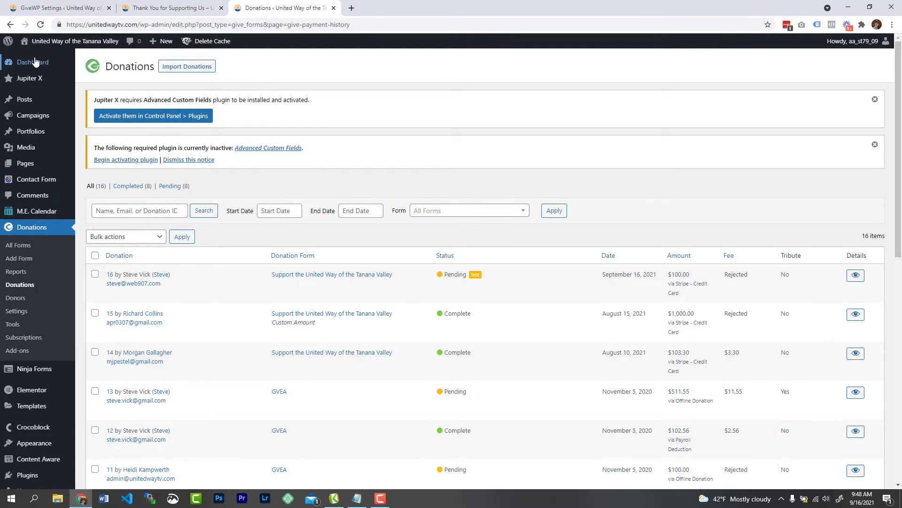
mouse_move(32, 232)
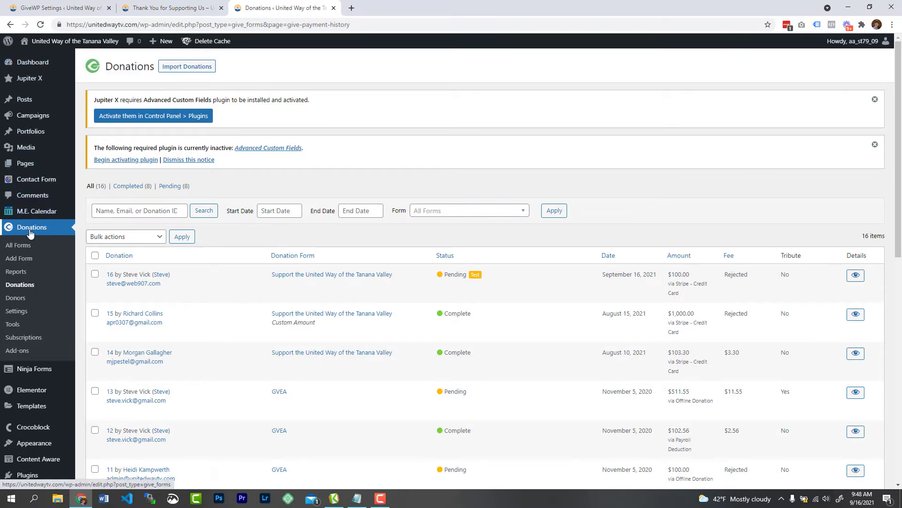
mouse_move(14, 291)
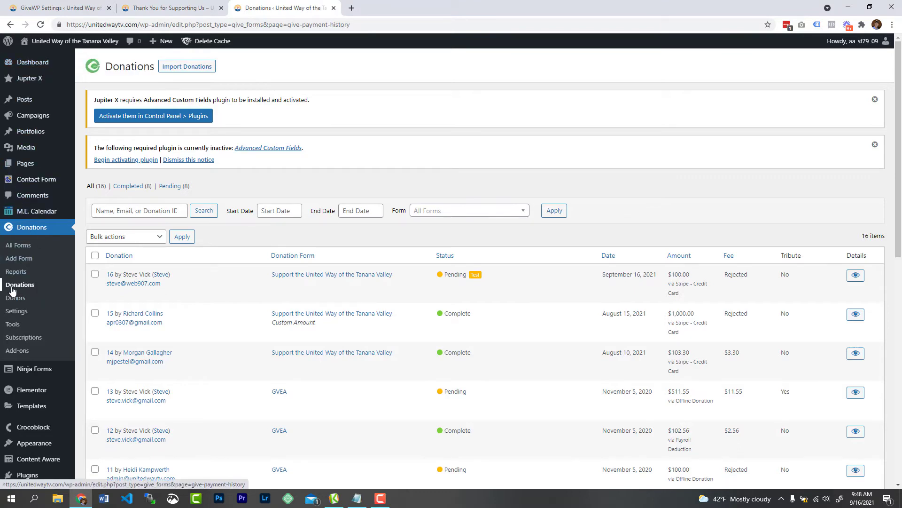
mouse_move(138, 274)
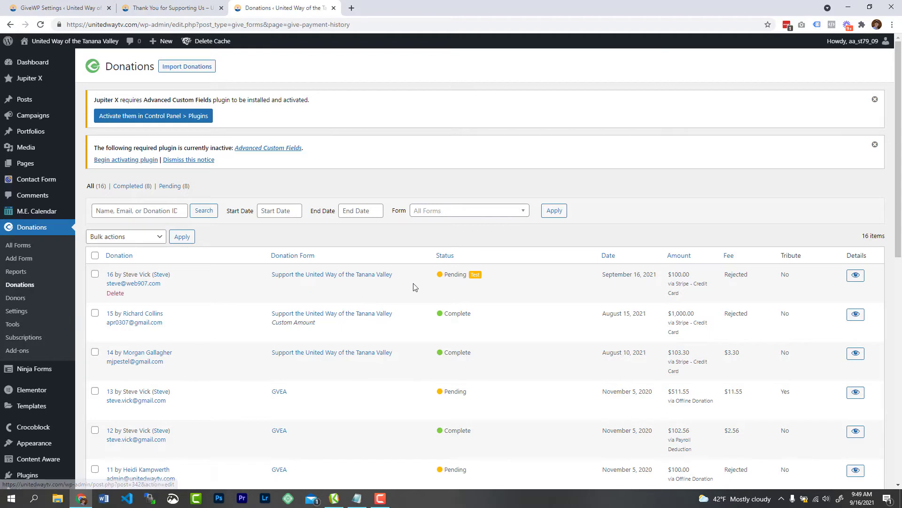
mouse_move(497, 286)
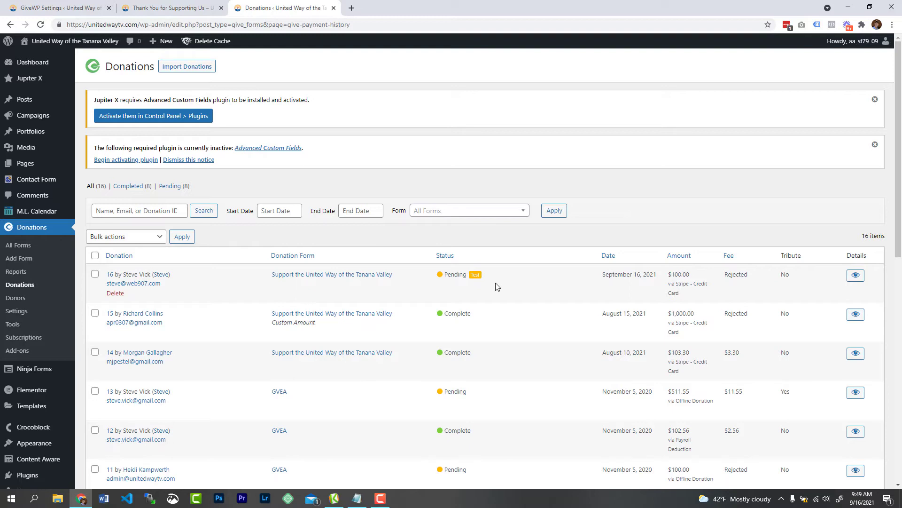
mouse_move(469, 264)
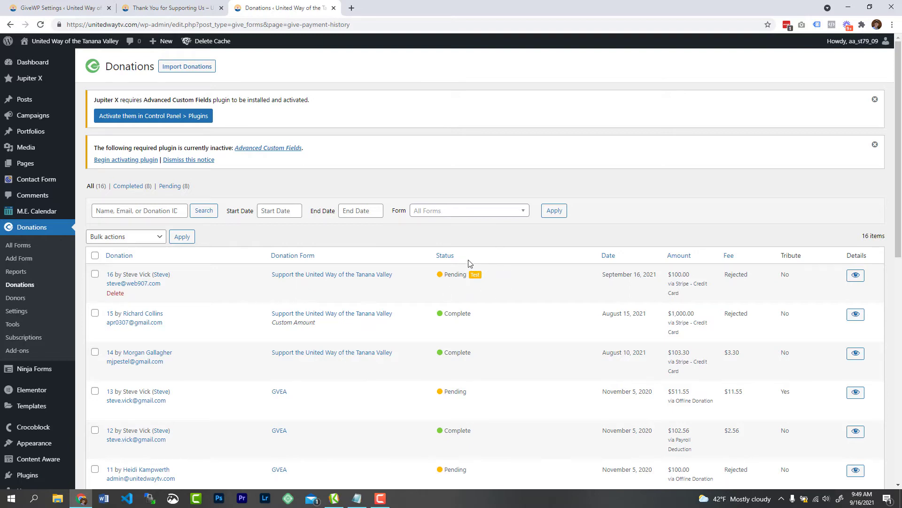
mouse_move(485, 297)
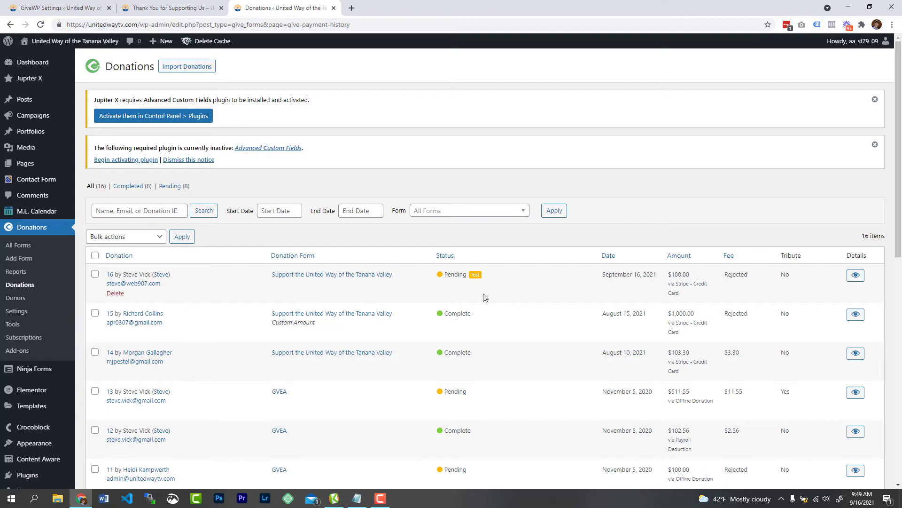
Return to the GiveWP Payment Gateways settings after checking donation 16 is a pending Test donation.
left_click(54, 7)
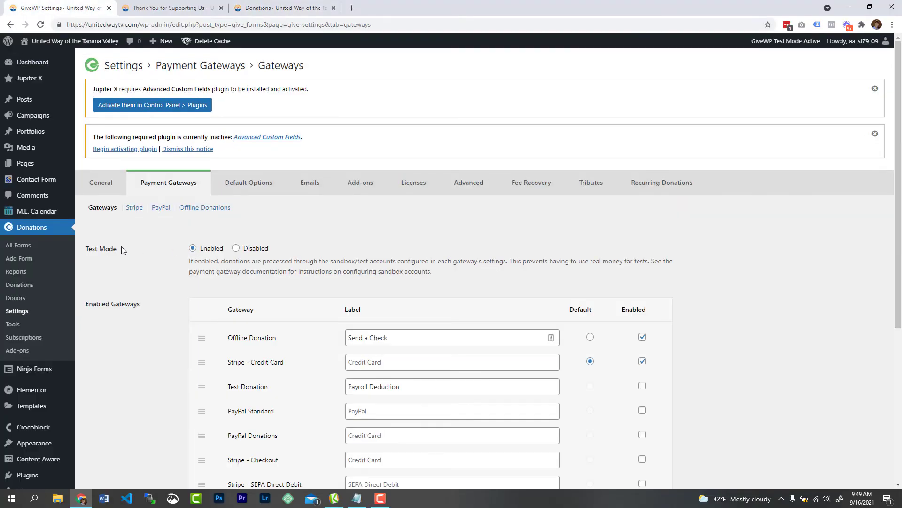
Set Test Mode to Disabled under Gateways and save the changes.
left_click(236, 248)
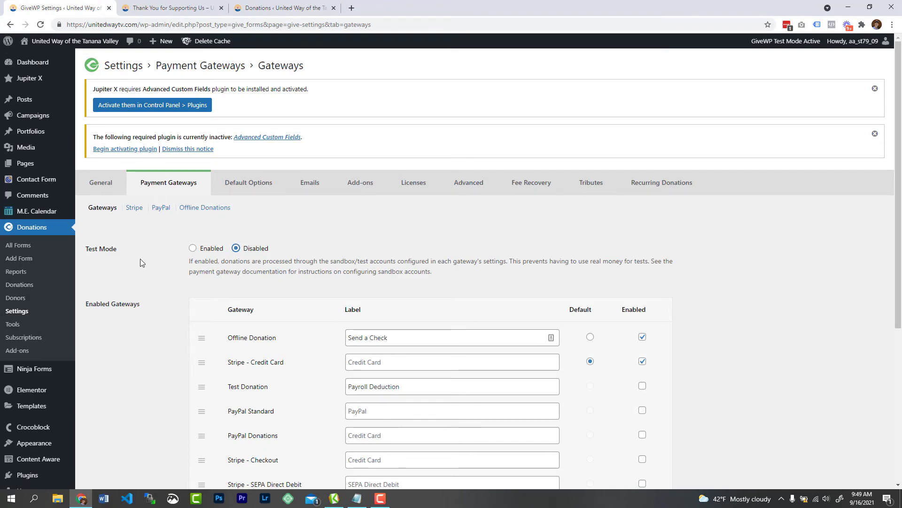
scroll("down", 3)
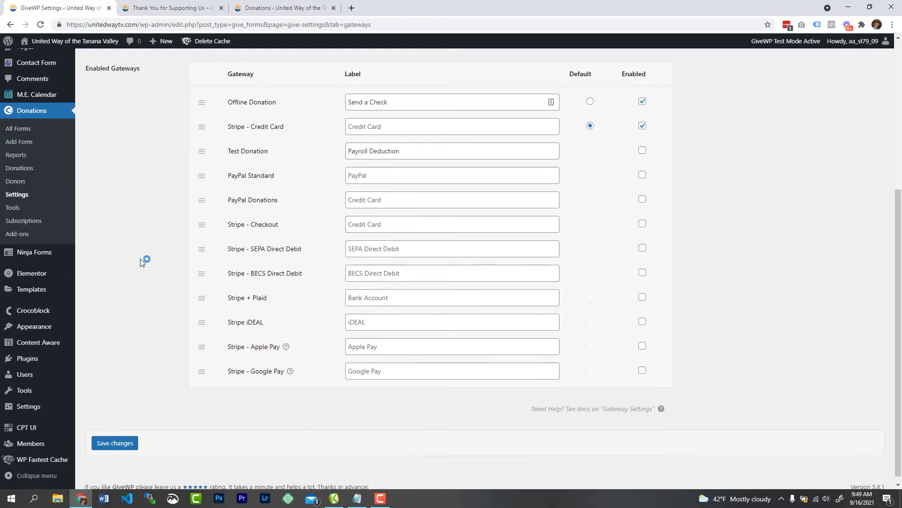
left_click(114, 442)
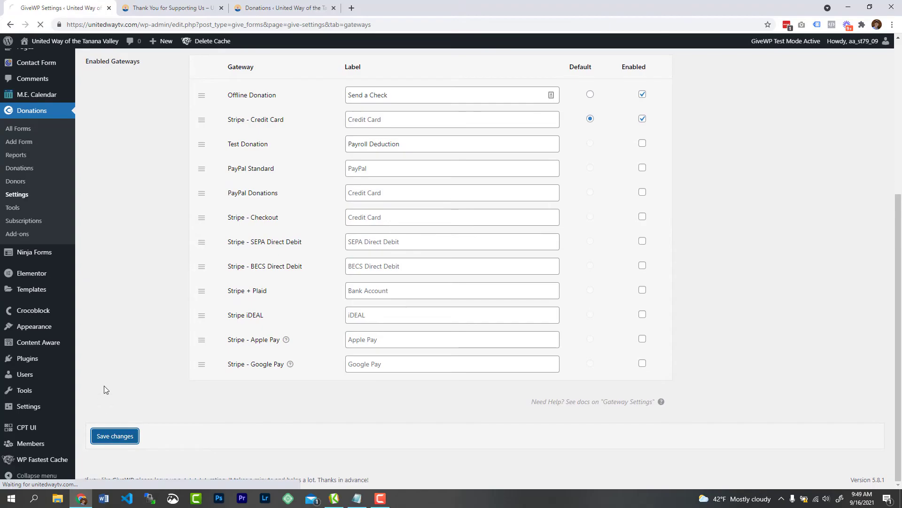